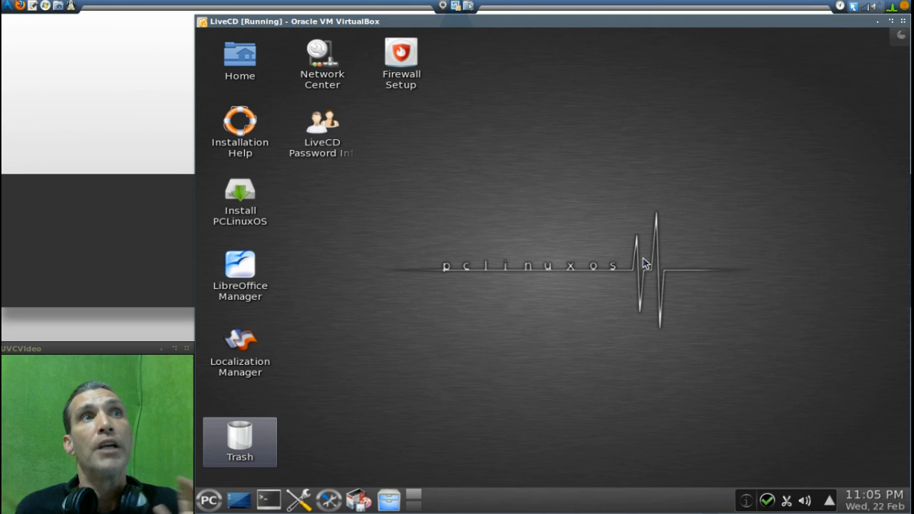
mouse_move(823, 84)
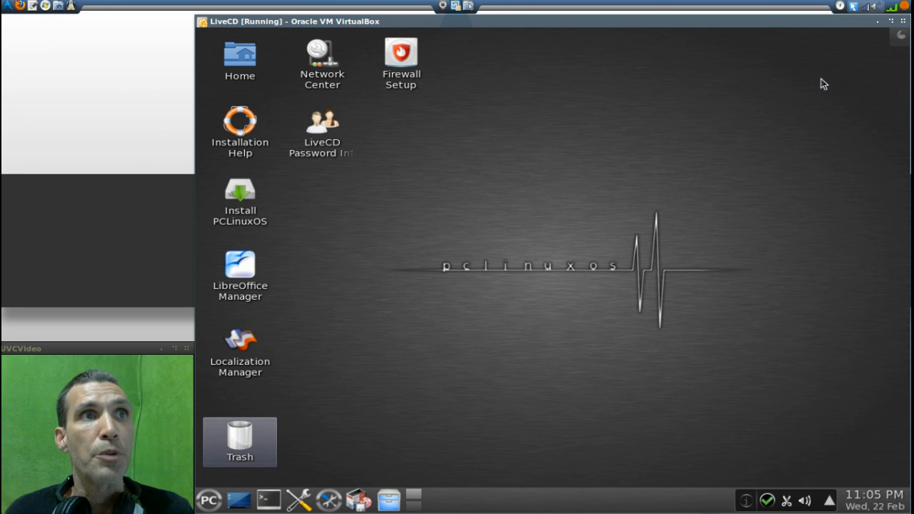
Open the desktop toolbox menu listing Activities, Shortcut Settings, Folder View Settings and Unlock Widgets
left_click(900, 36)
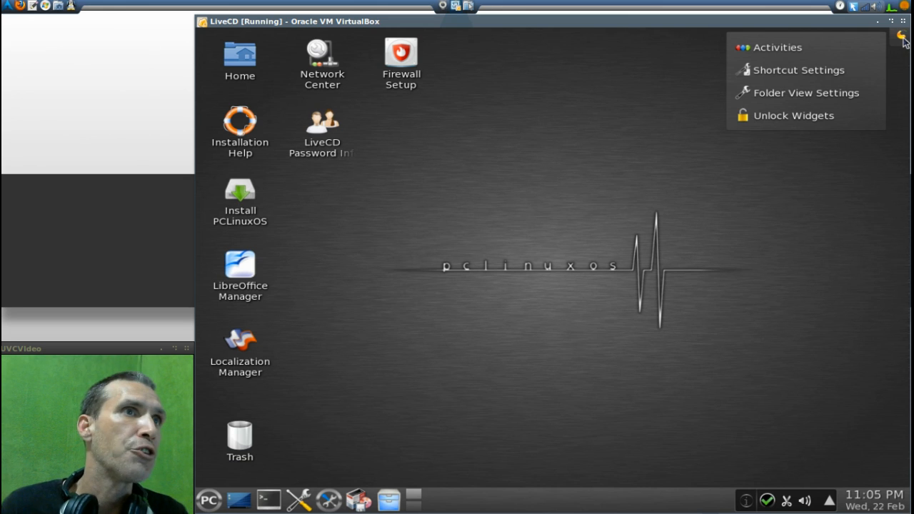
mouse_move(905, 49)
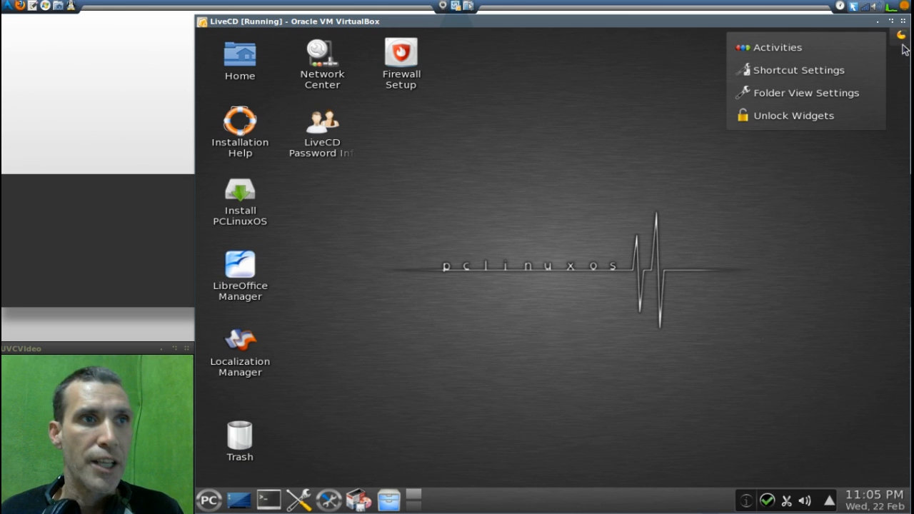
mouse_move(859, 456)
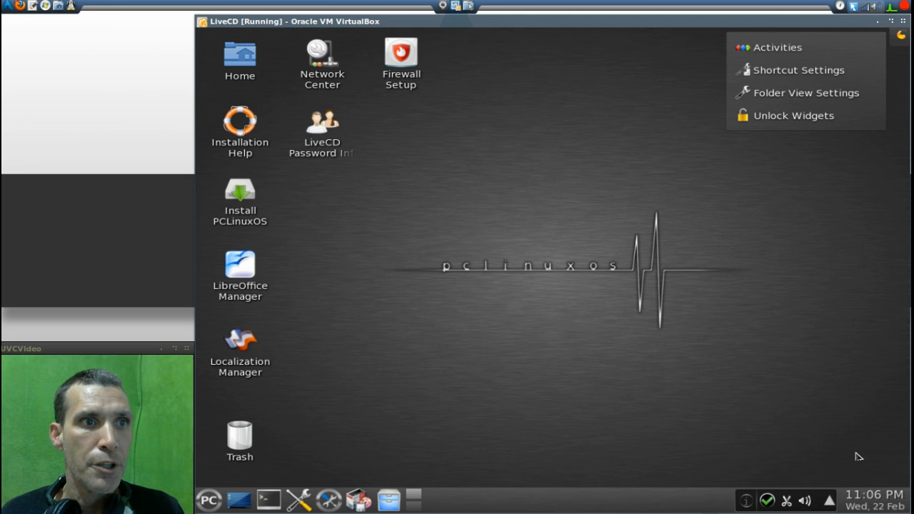
Dismiss the toolbox menu by clicking empty desktop space
left_click(877, 500)
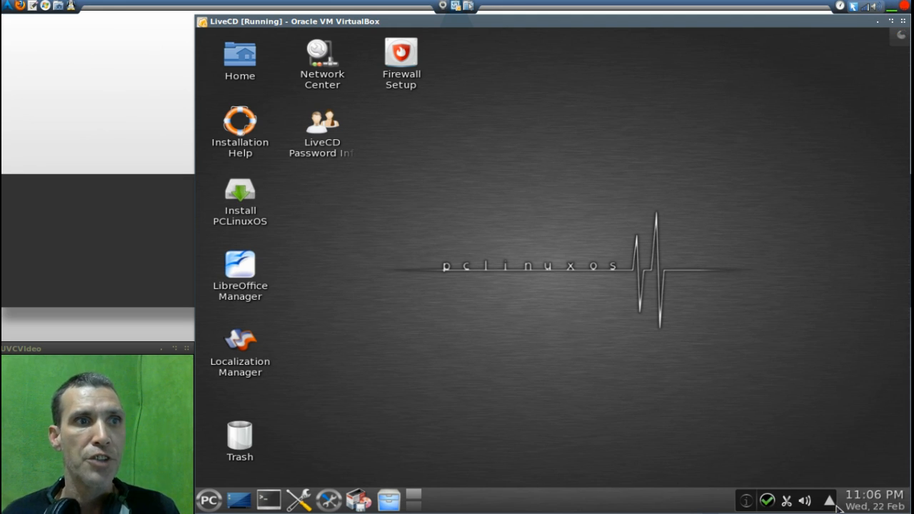
mouse_move(804, 500)
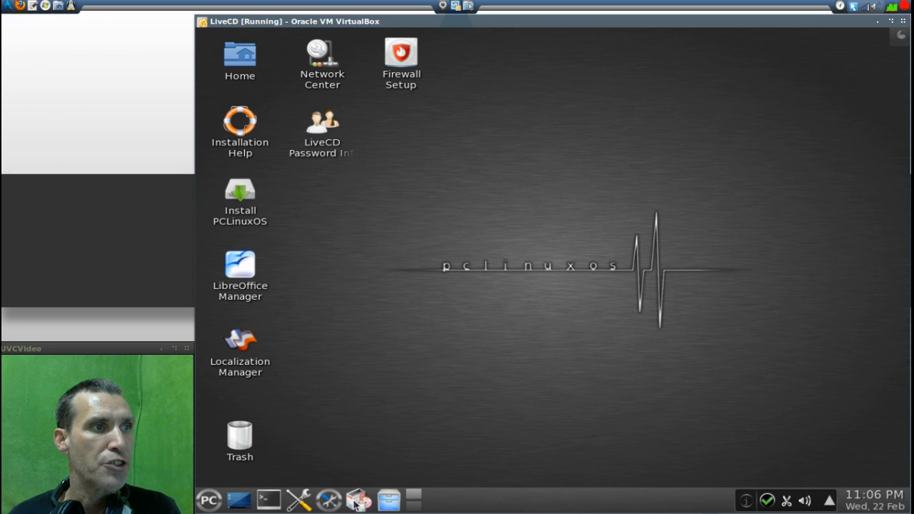
mouse_move(328, 499)
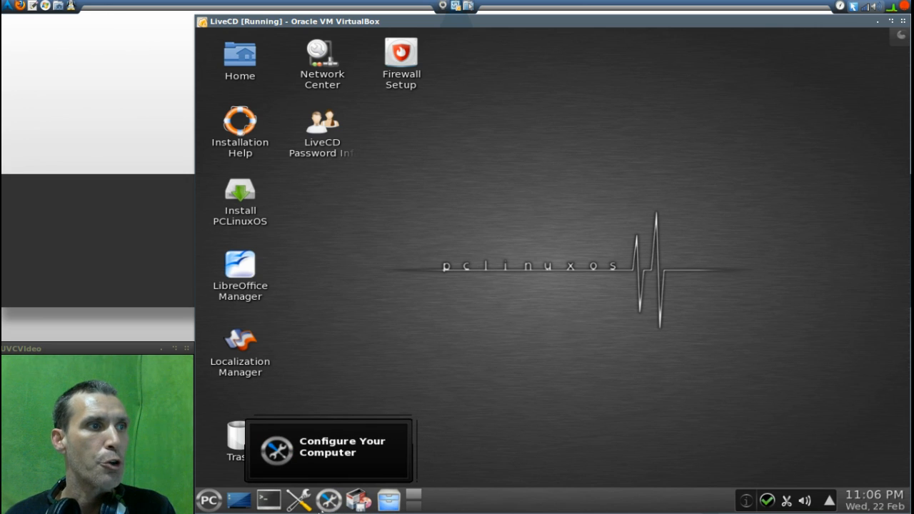
mouse_move(299, 499)
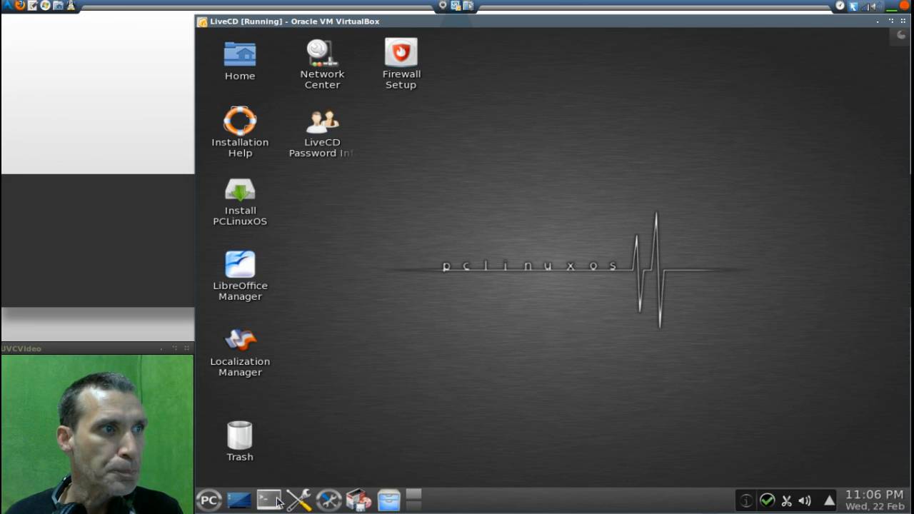
mouse_move(269, 499)
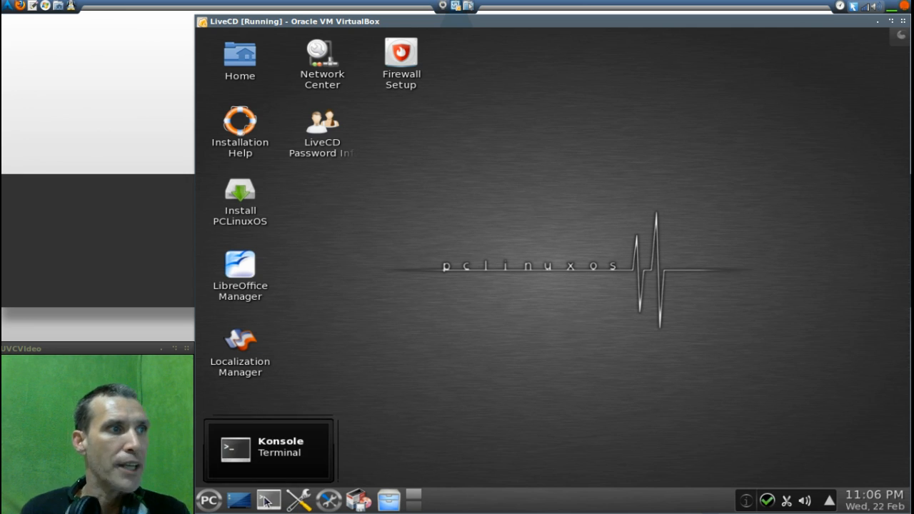
mouse_move(239, 500)
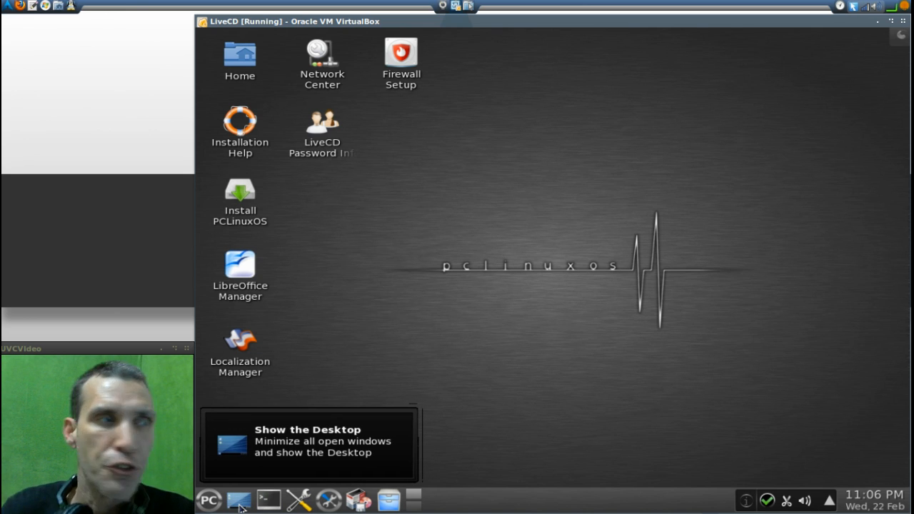
left_click(238, 500)
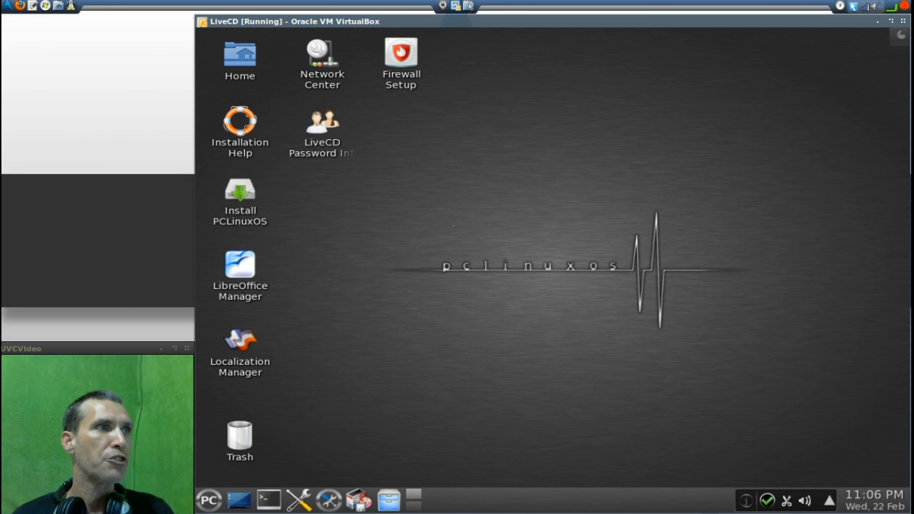
mouse_move(271, 250)
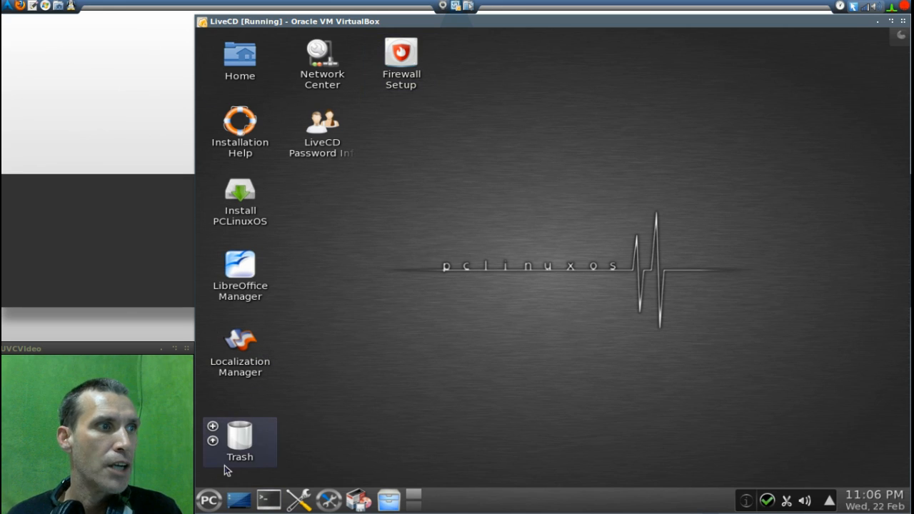
left_click(208, 499)
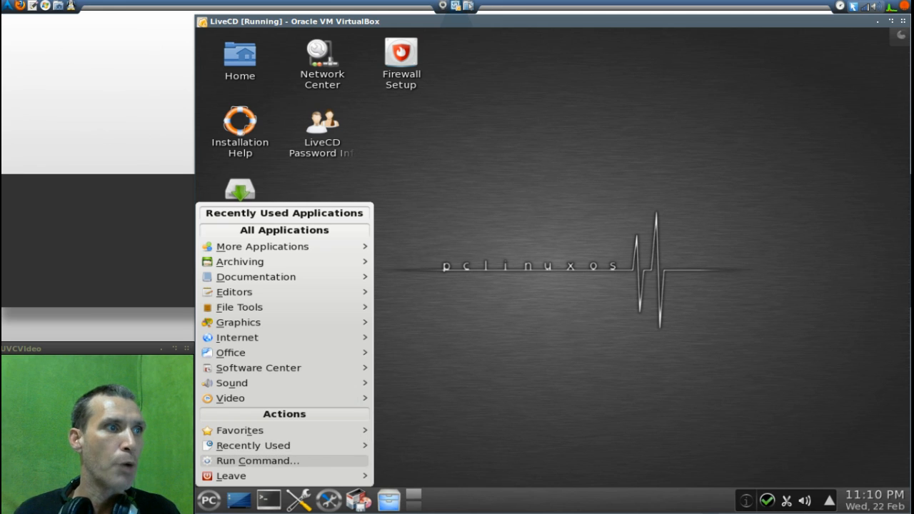
Close the application menu by clicking an empty desktop area
left_click(564, 355)
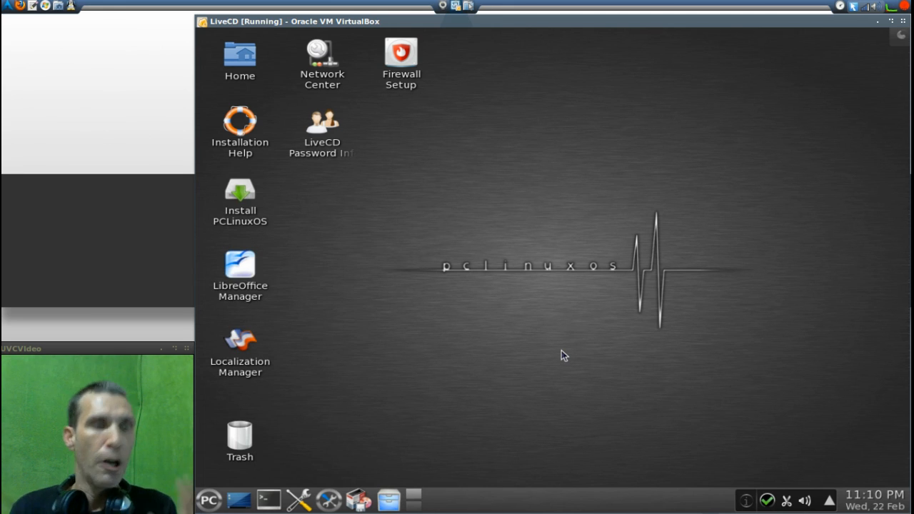